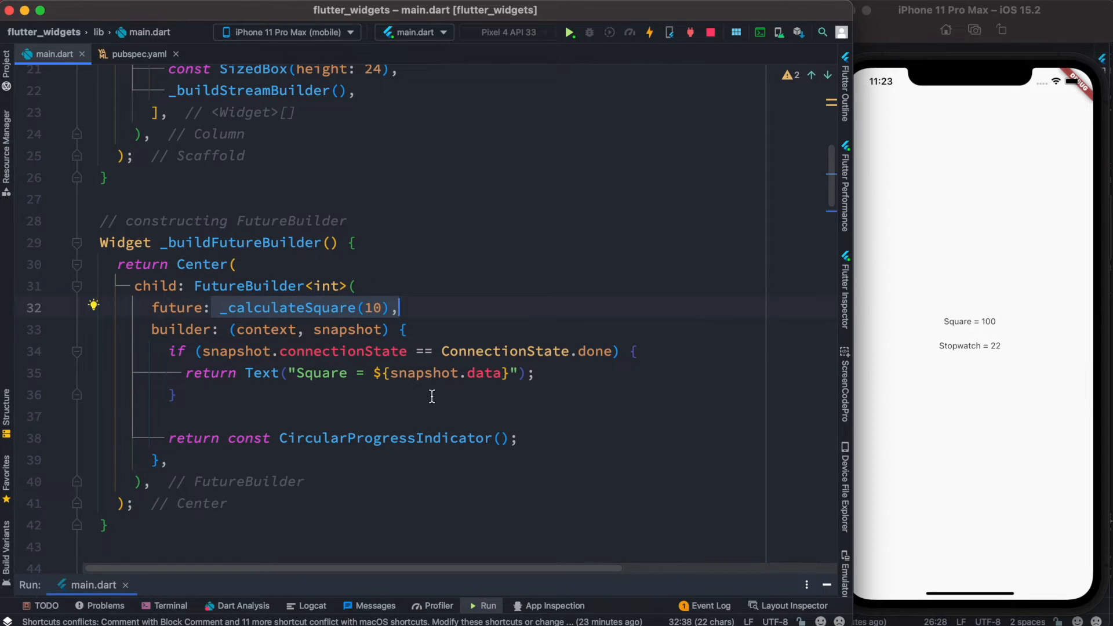
# Walk through the FutureBuilder child, the _buildStreamBuilder method, and the StreamBuilder<User?> home widget in main.dart
pyautogui.scroll(-3)
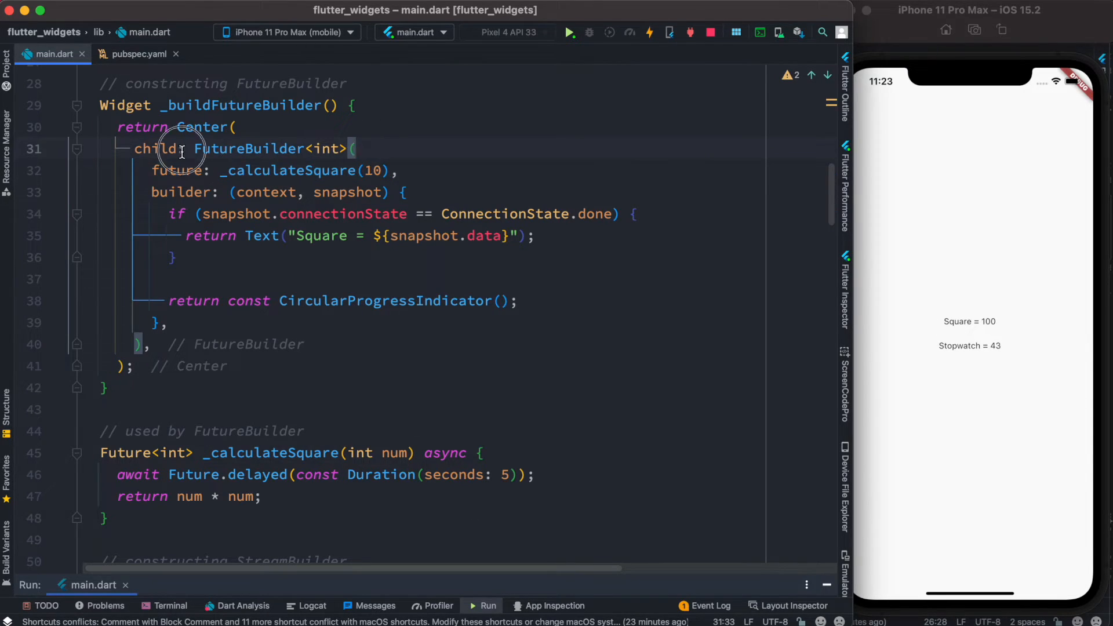
pyautogui.doubleClick(304, 170)
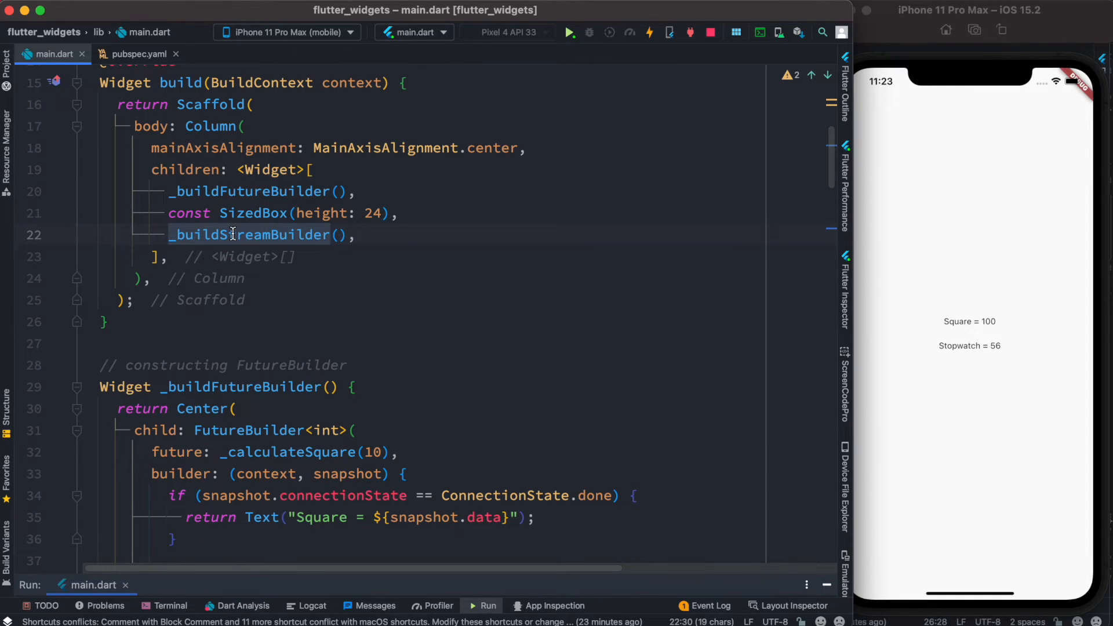
pyautogui.scroll(-3)
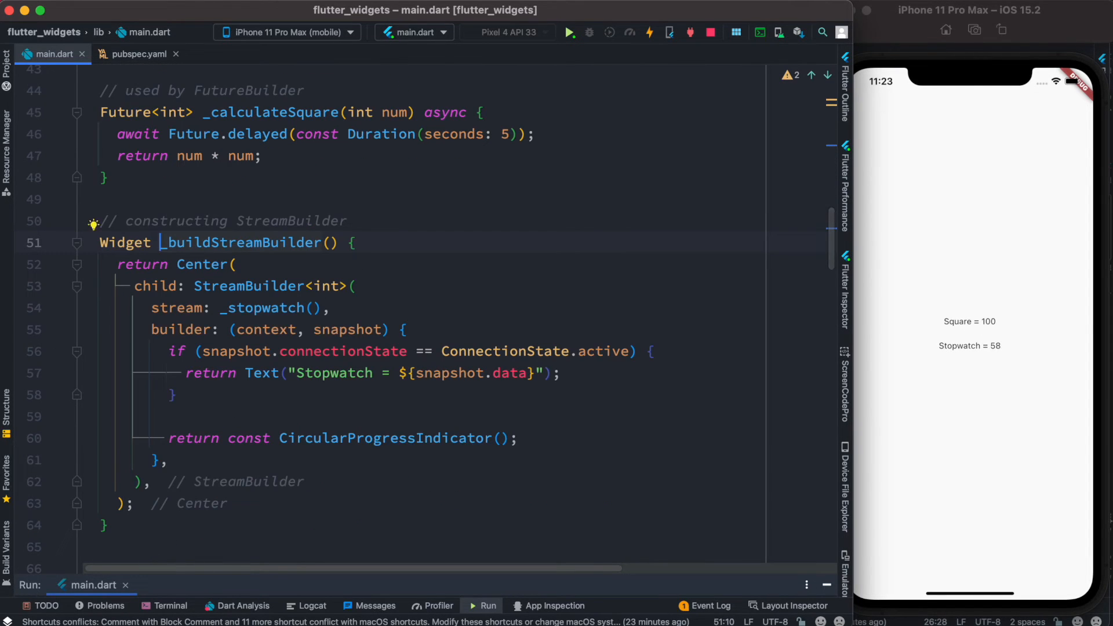
pyautogui.doubleClick(289, 286)
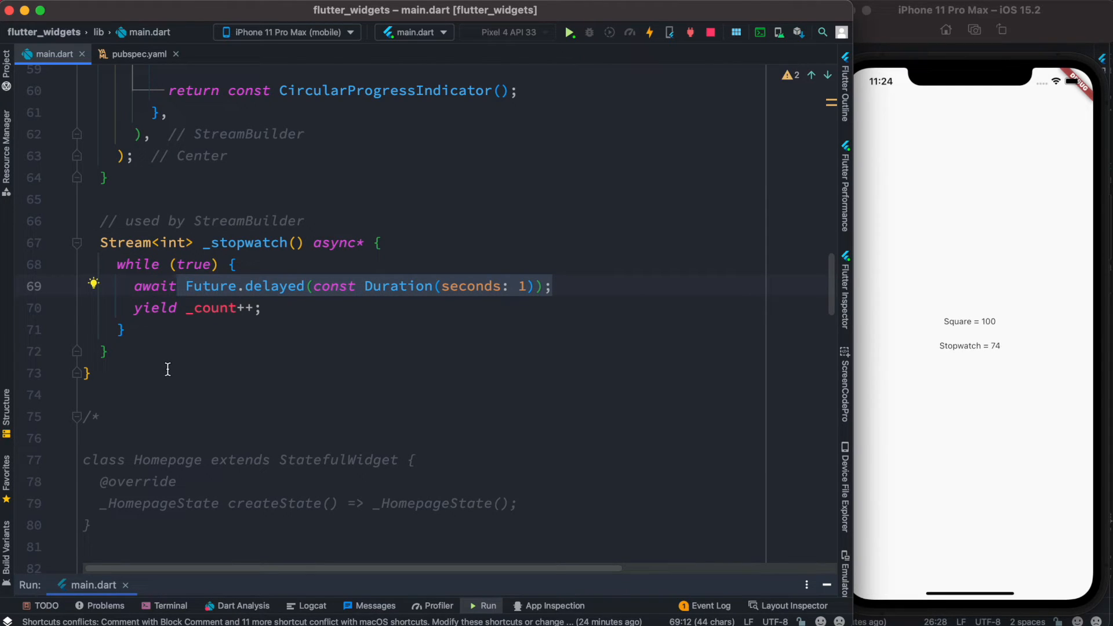
pyautogui.click(184, 308)
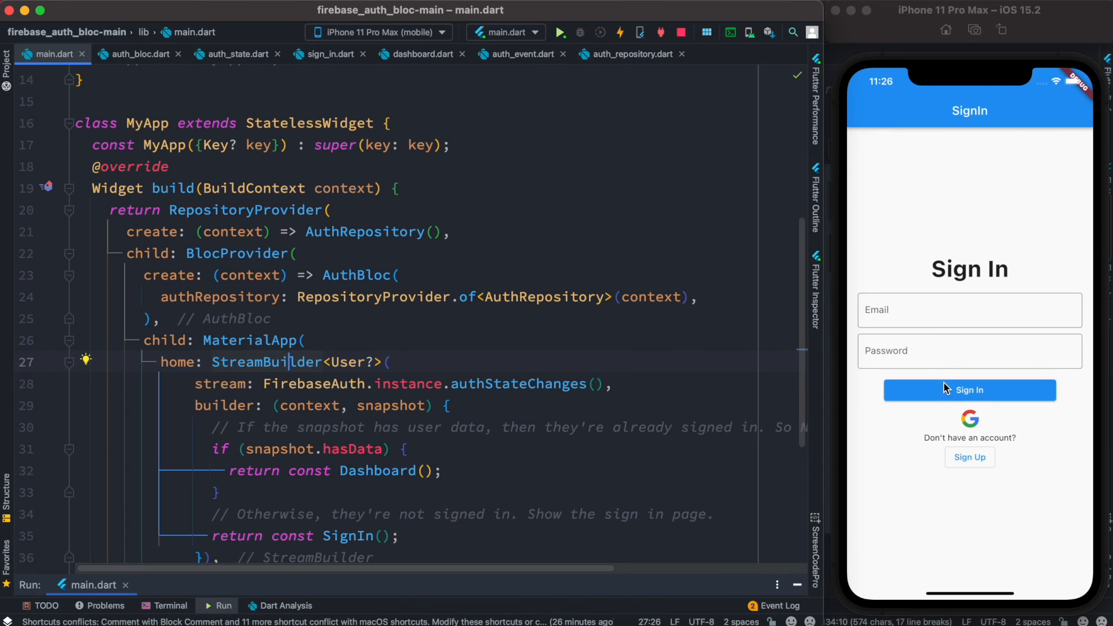
pyautogui.moveTo(941, 381)
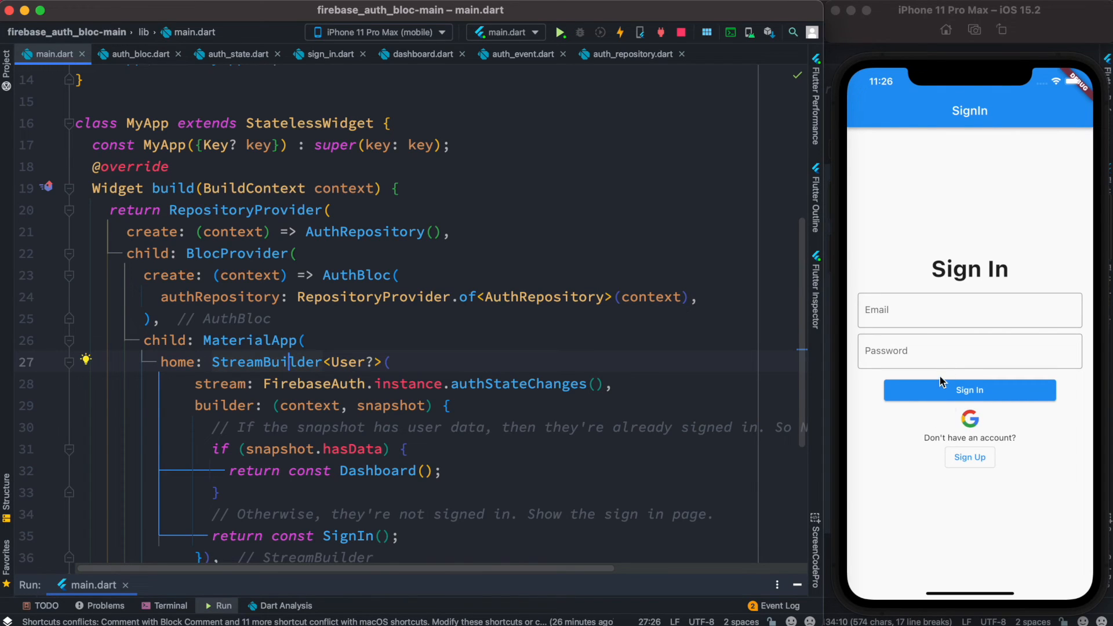
pyautogui.moveTo(934, 316)
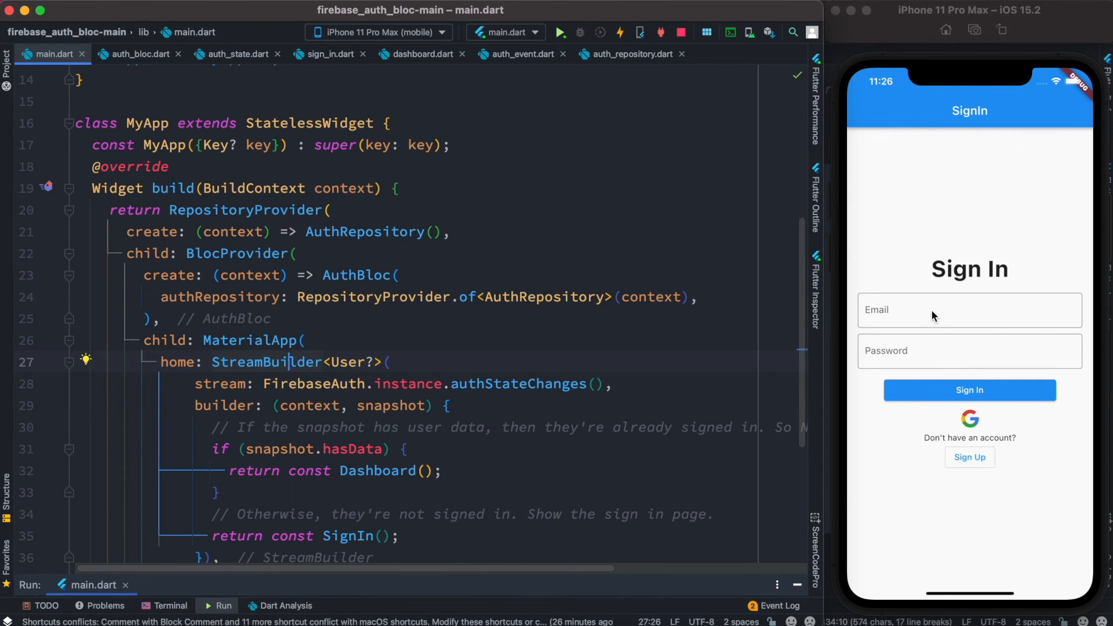
pyautogui.moveTo(387, 359)
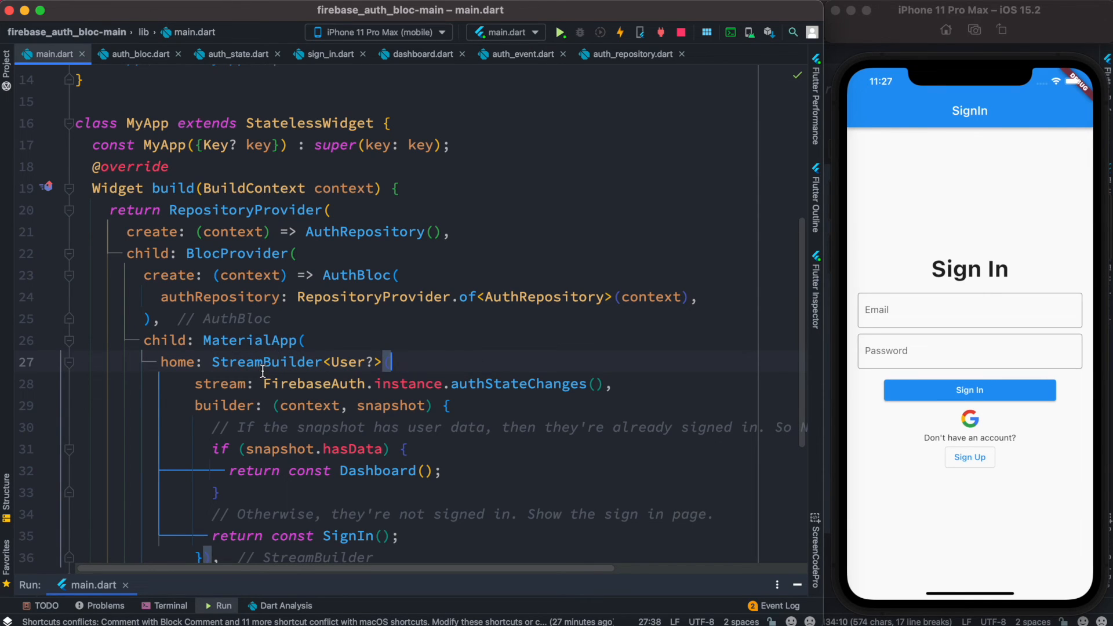
pyautogui.moveTo(958, 436)
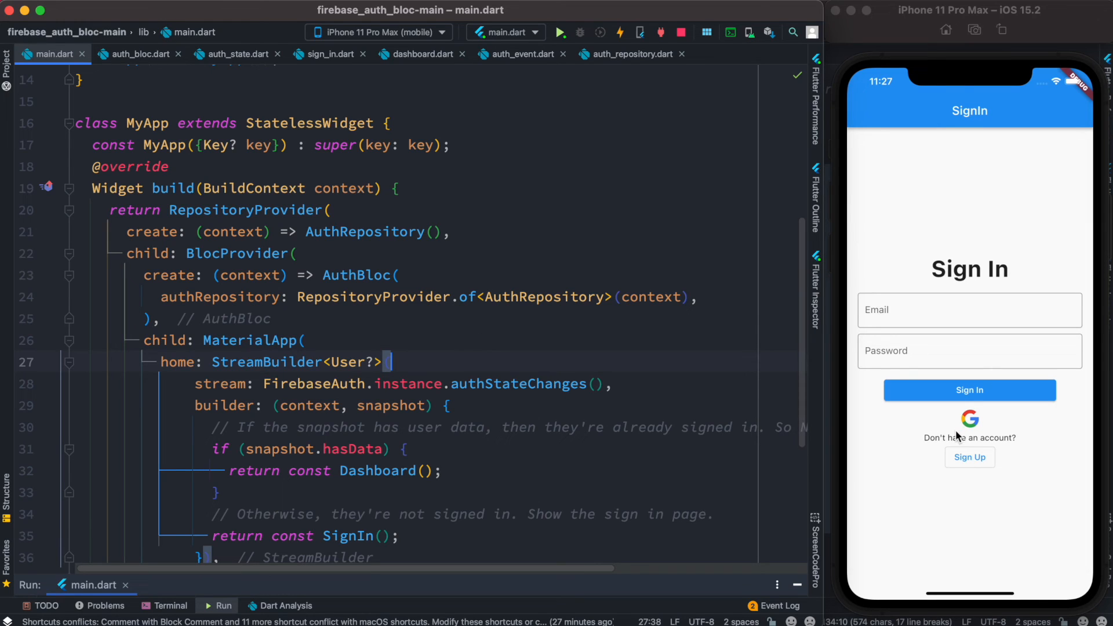
pyautogui.moveTo(944, 327)
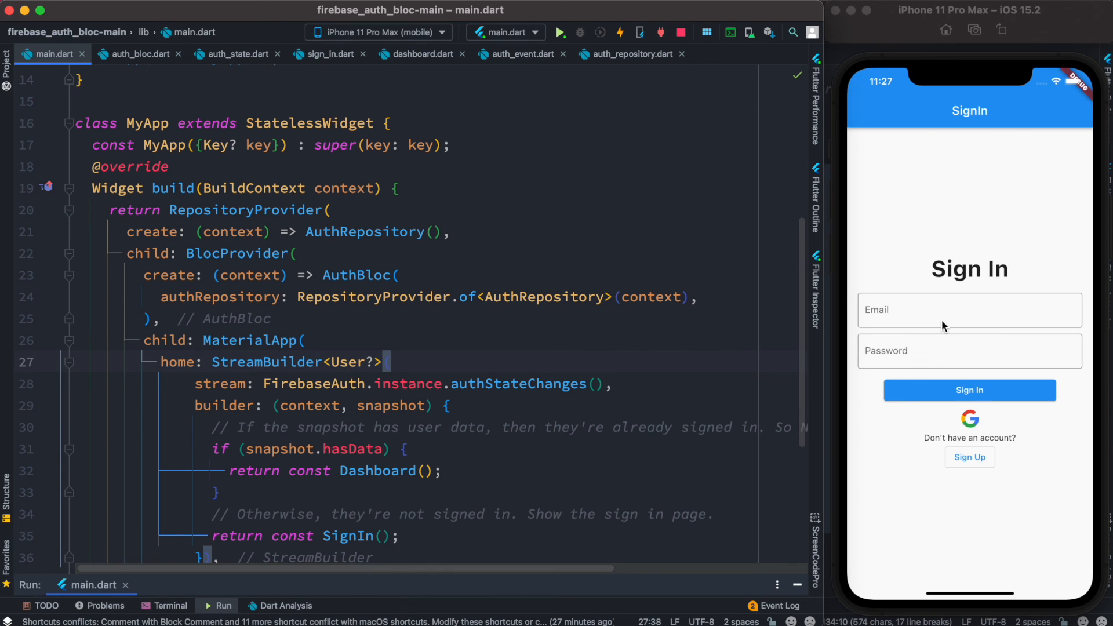
pyautogui.click(378, 361)
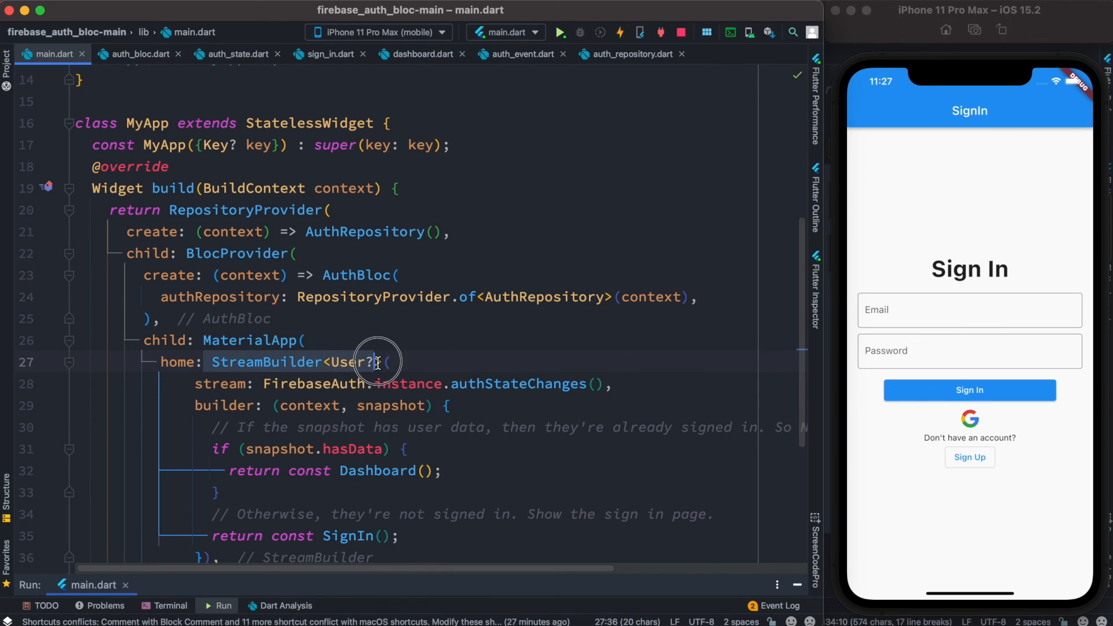